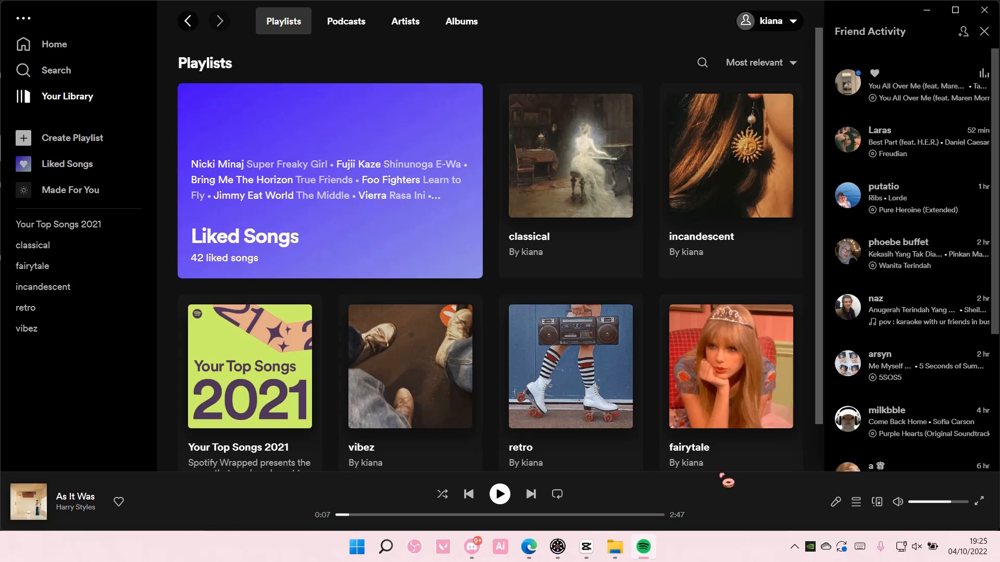
Open the Liked Songs collection from Your Library and scroll through its 42 tracks
click(330, 179)
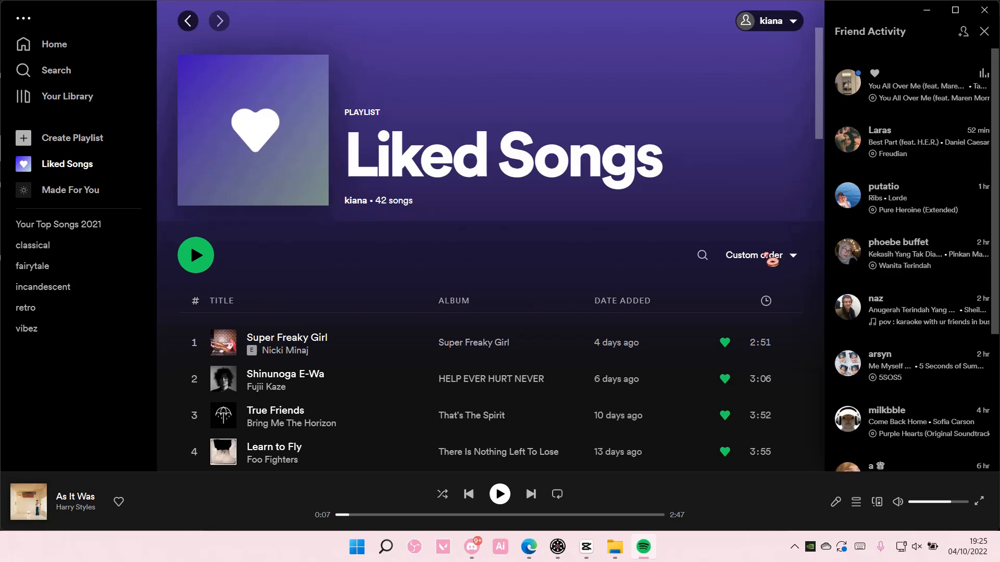
scroll(down, 3)
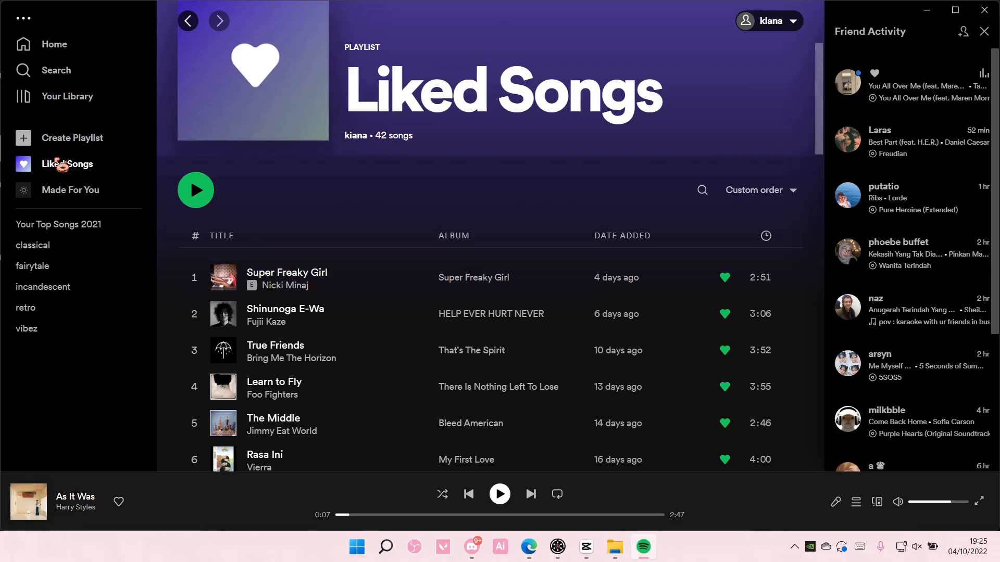
mouse_move(473, 277)
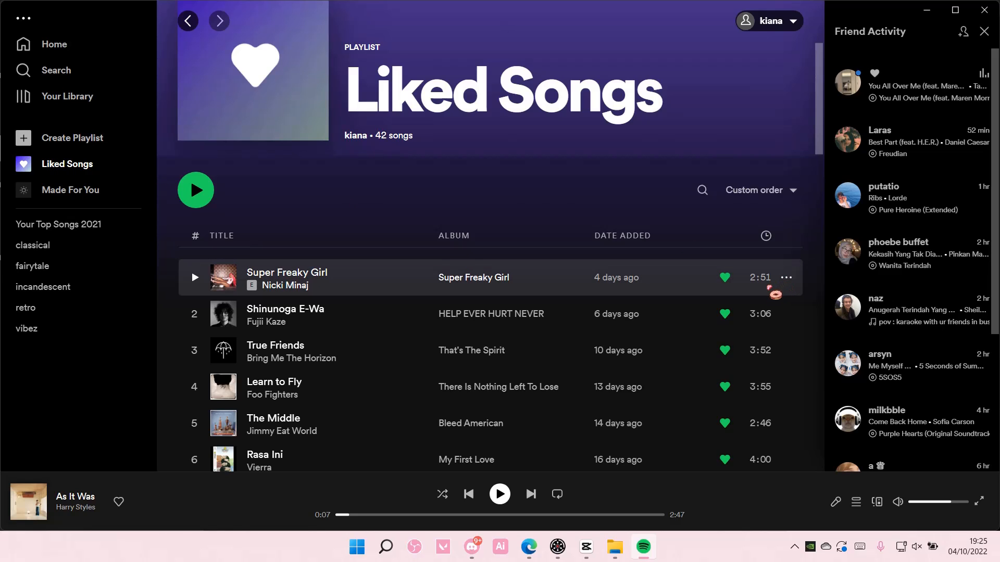
Scroll the liked songs list while adding all of them to a new playlist
scroll(down, 3)
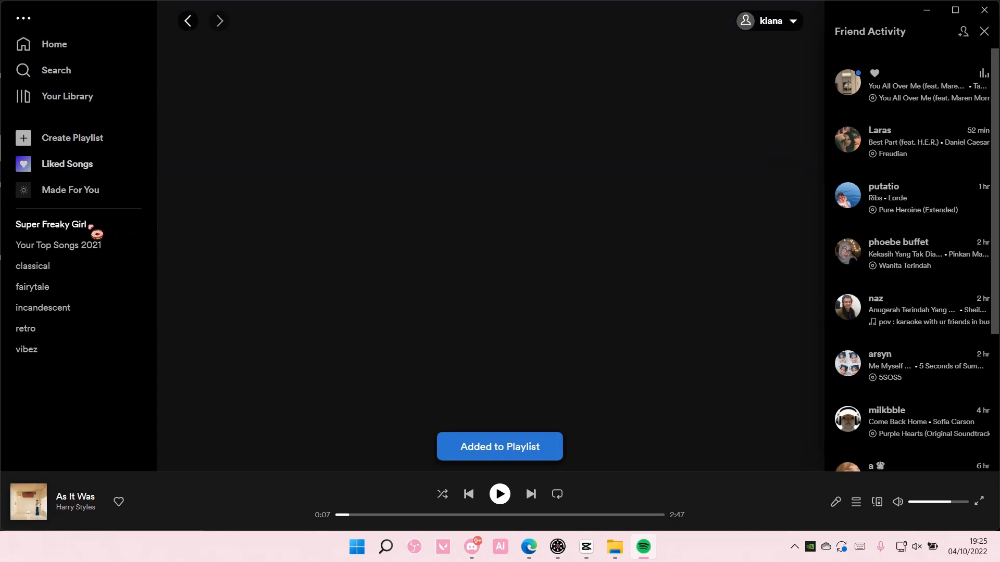
Rename the new playlist to 'Liked Songs' via Edit details, then copy its share link
click(325, 255)
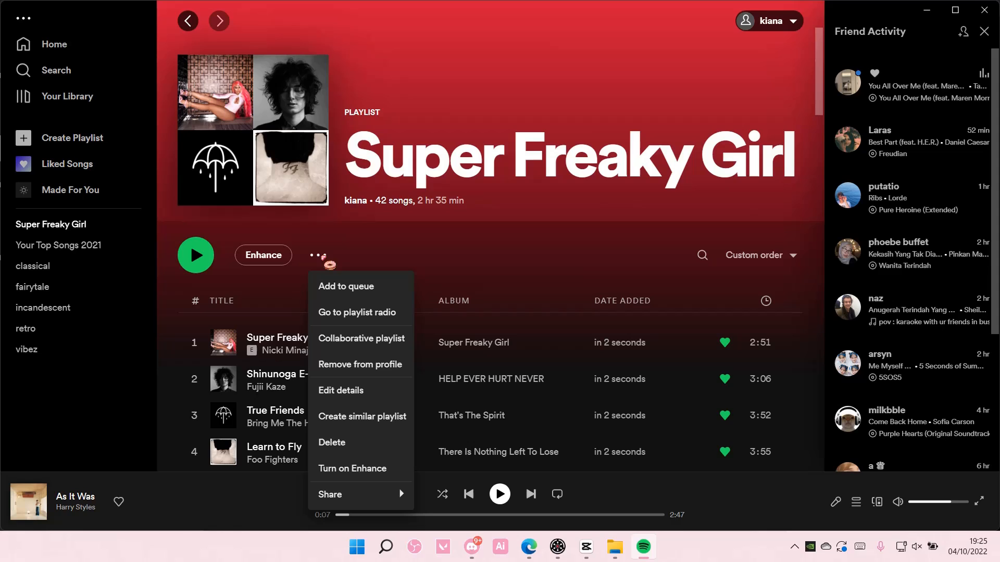
click(340, 391)
text(Like)
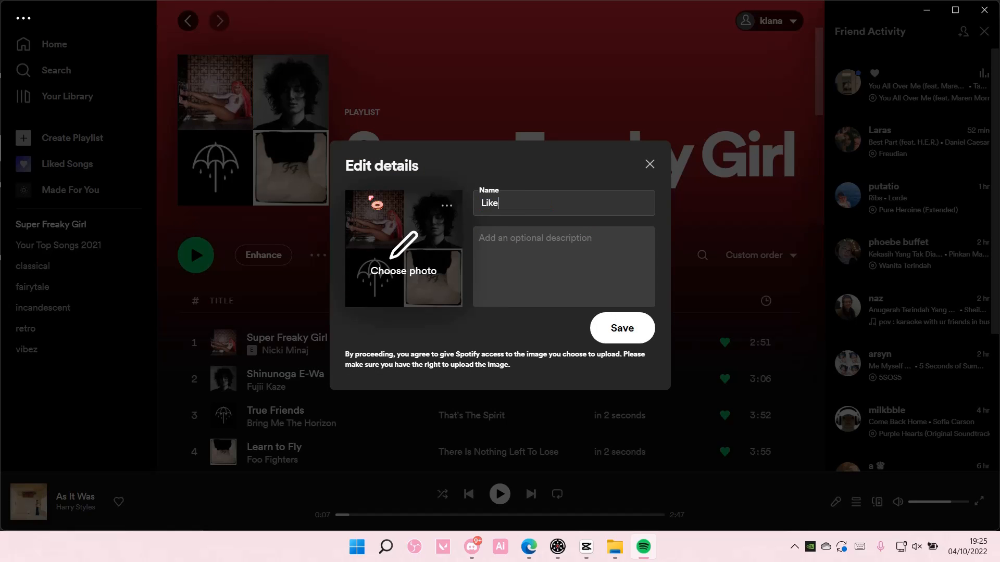
text(d Songs)
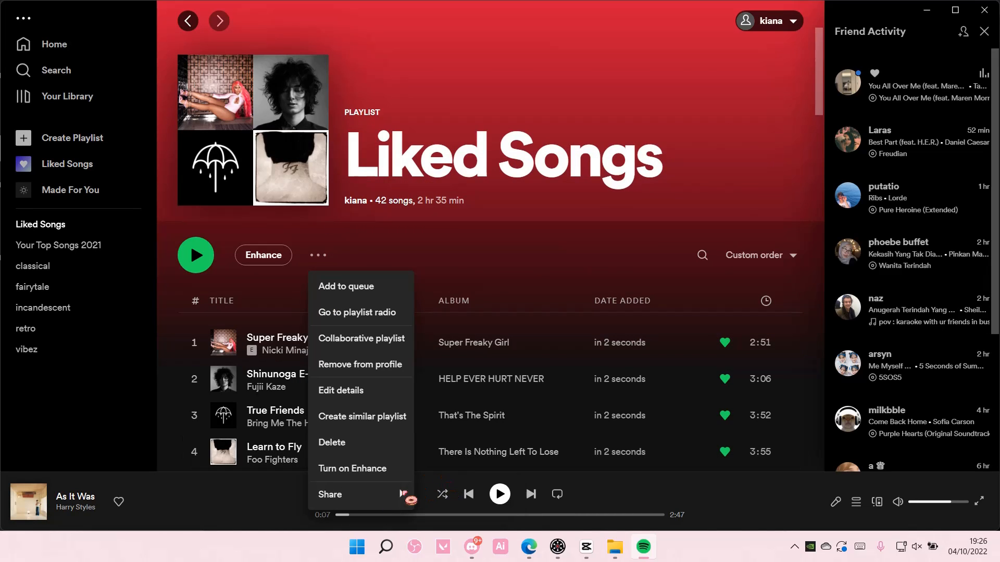
click(330, 494)
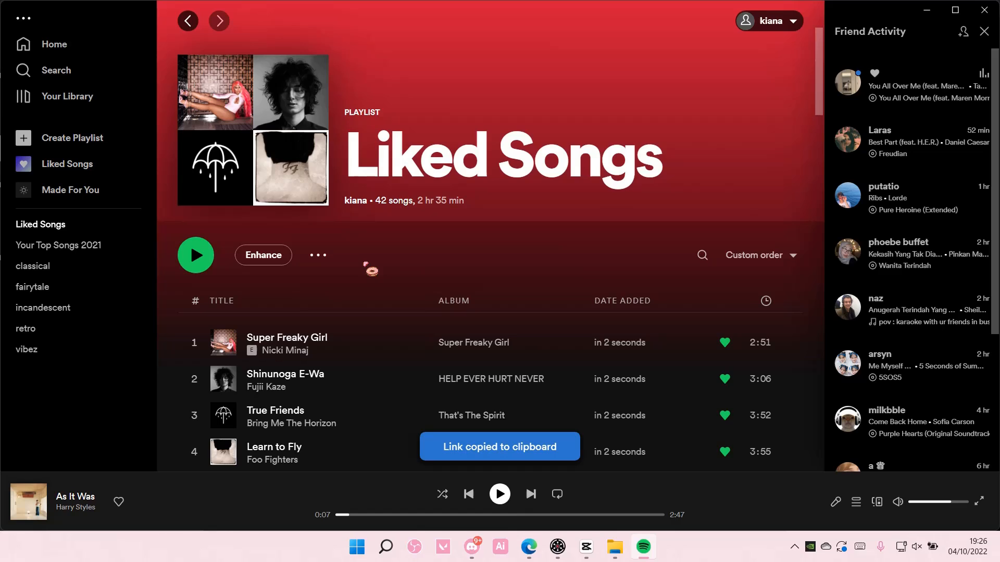